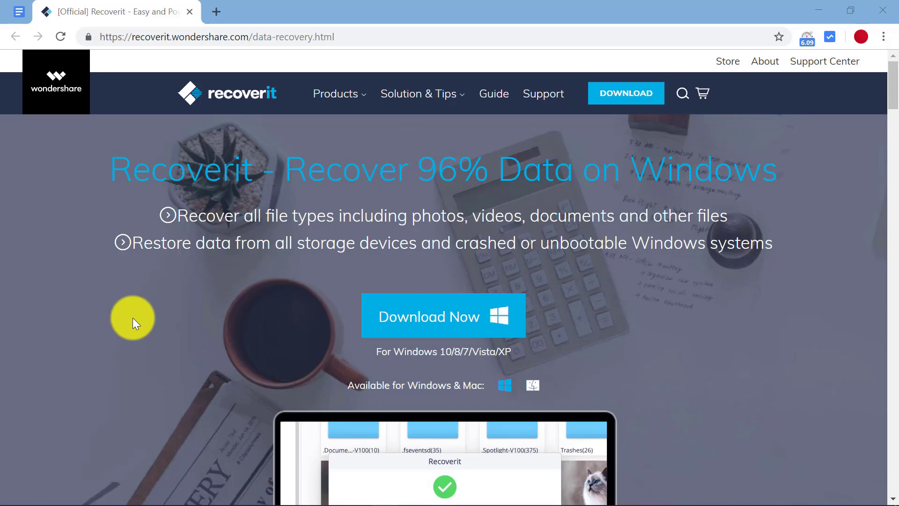
mouse_move(194, 170)
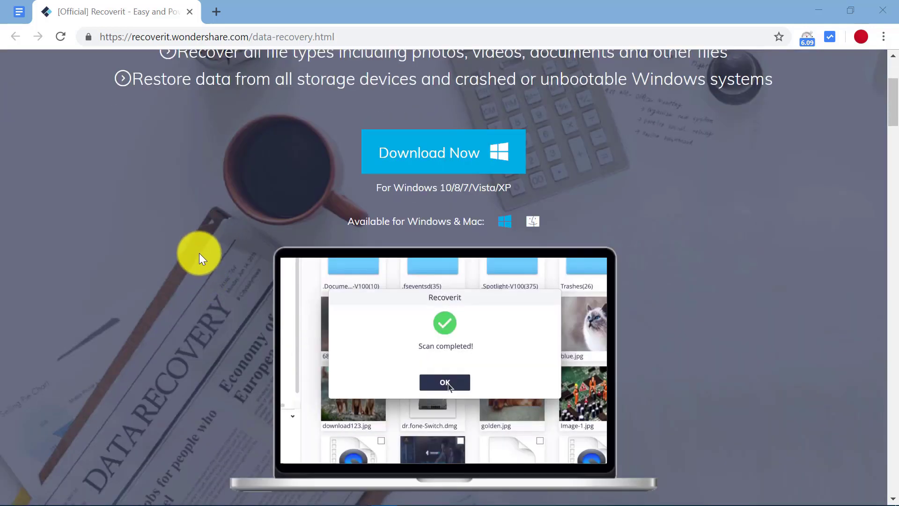
- Download the Recoverit installer for Windows from the product page
left_click(444, 382)
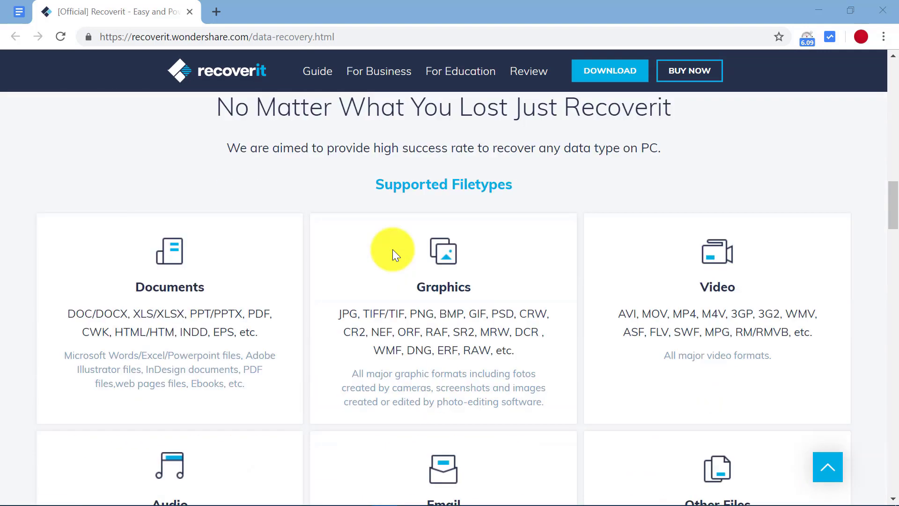
mouse_move(390, 249)
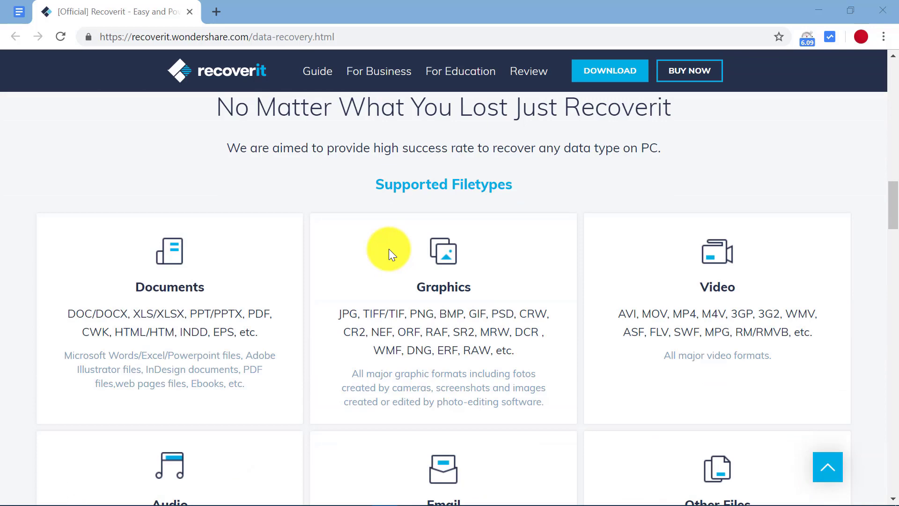
mouse_move(447, 303)
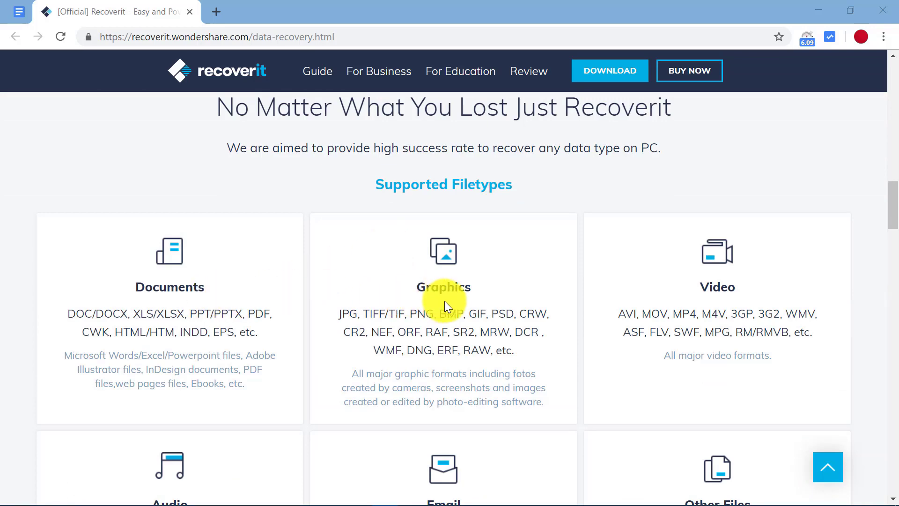
scroll("down", 3)
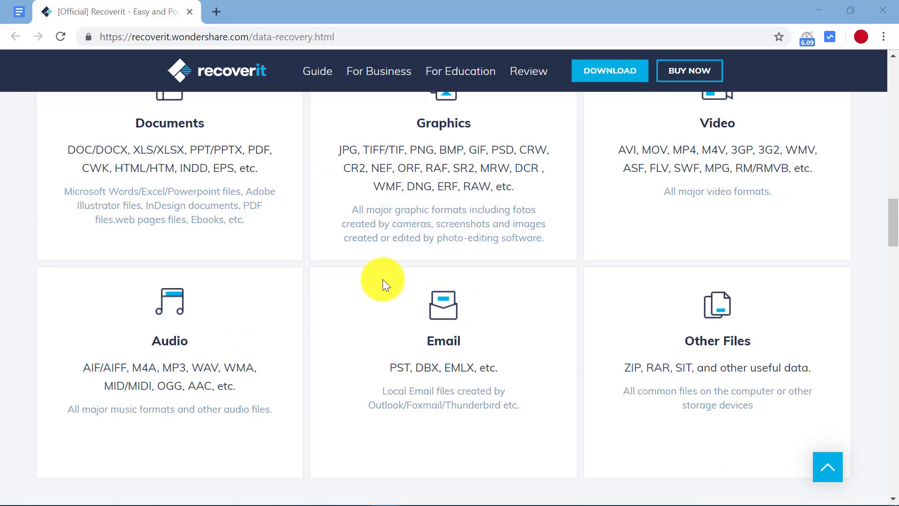
scroll("down", 3)
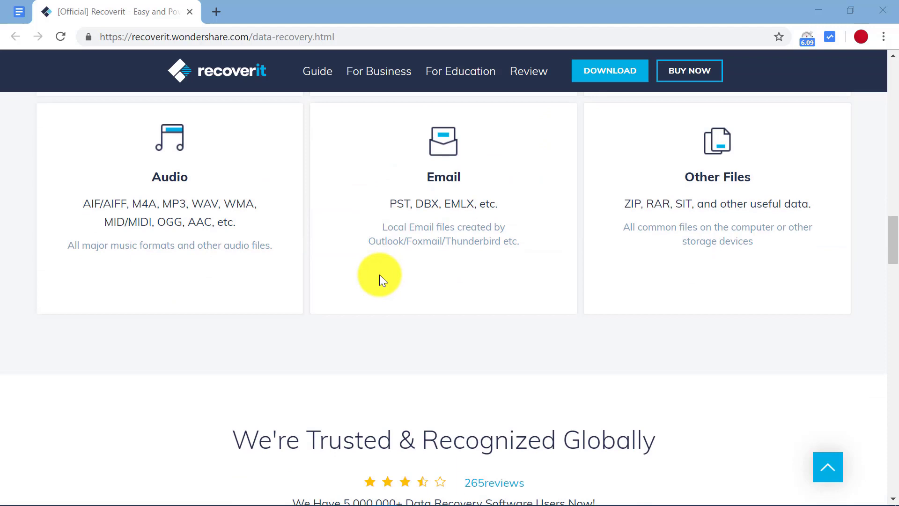
scroll("down", 3)
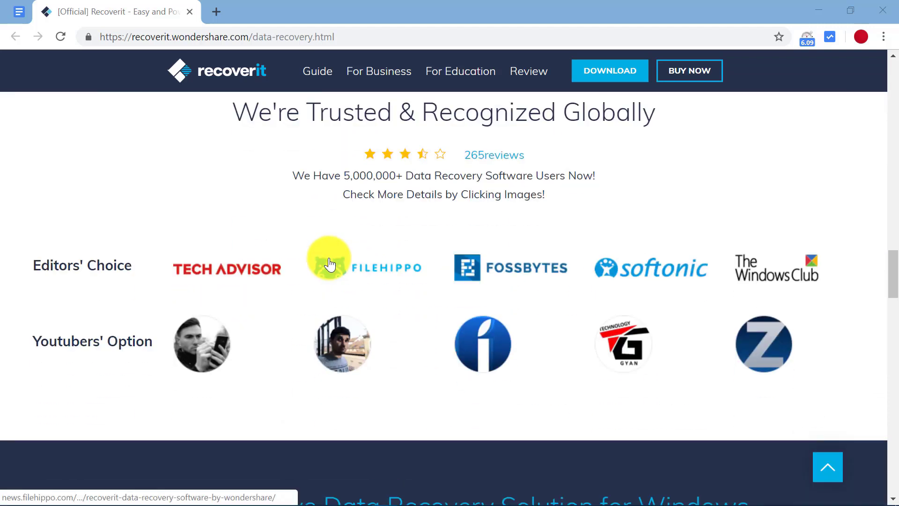
mouse_move(276, 234)
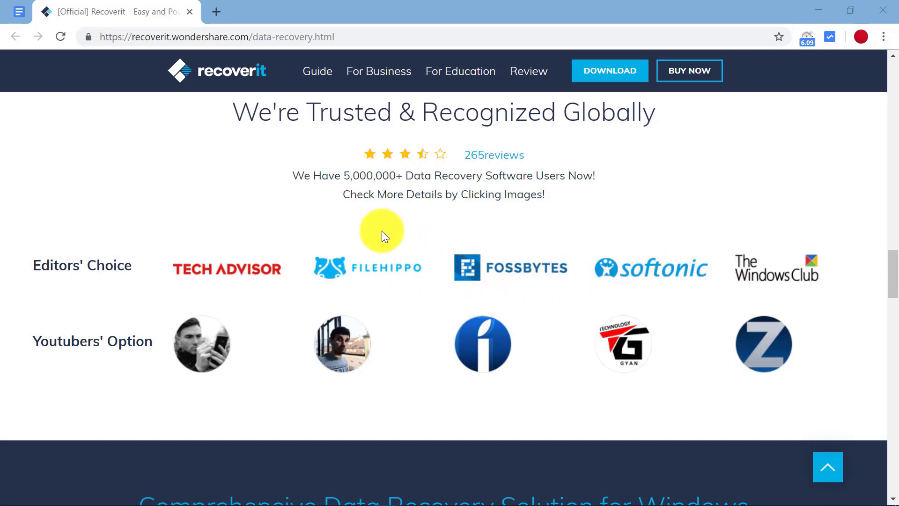
scroll("down", 3)
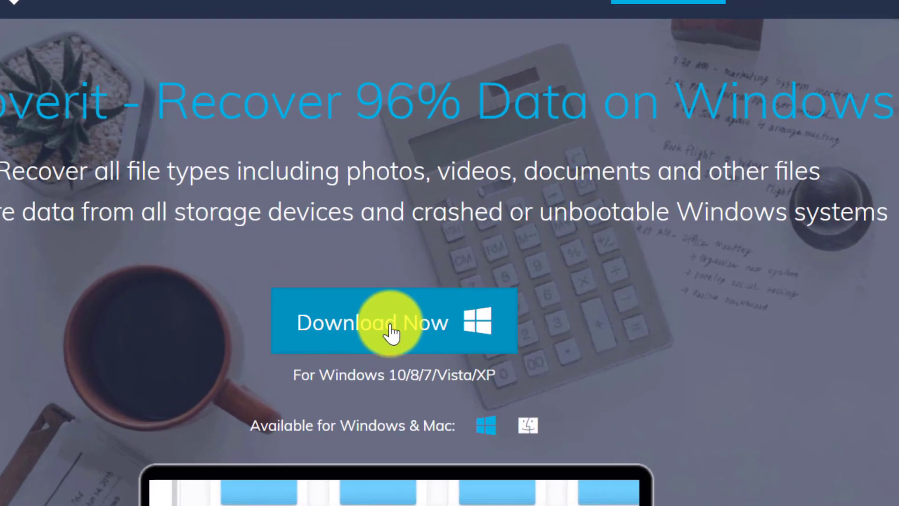
left_click(394, 321)
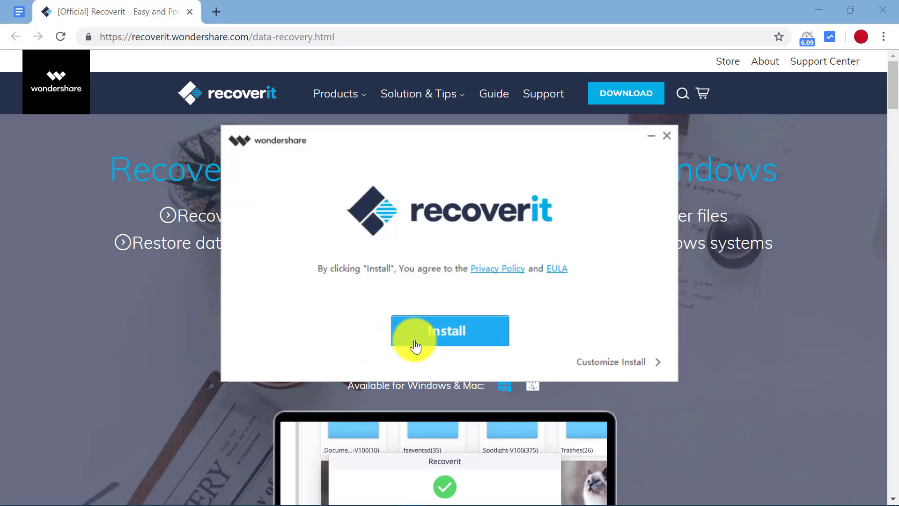
- Install Recoverit with default settings and launch it via Start Now
left_click(449, 331)
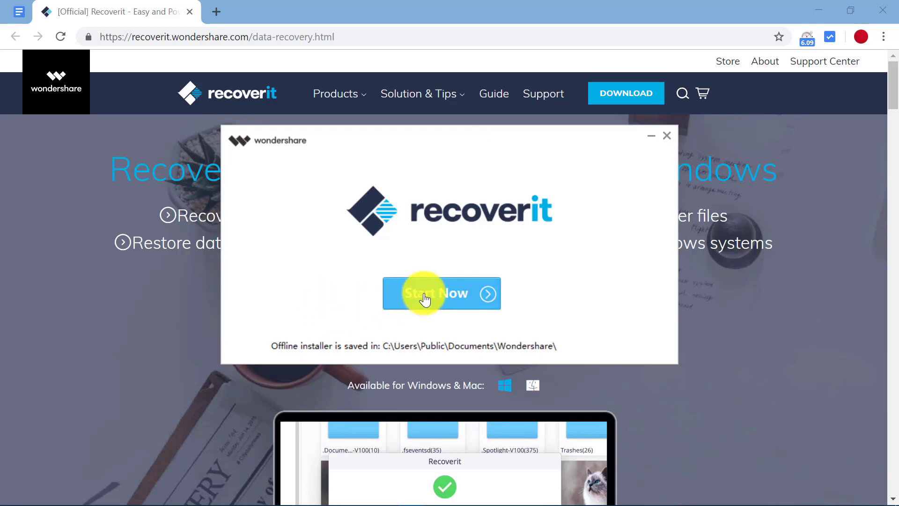
left_click(441, 293)
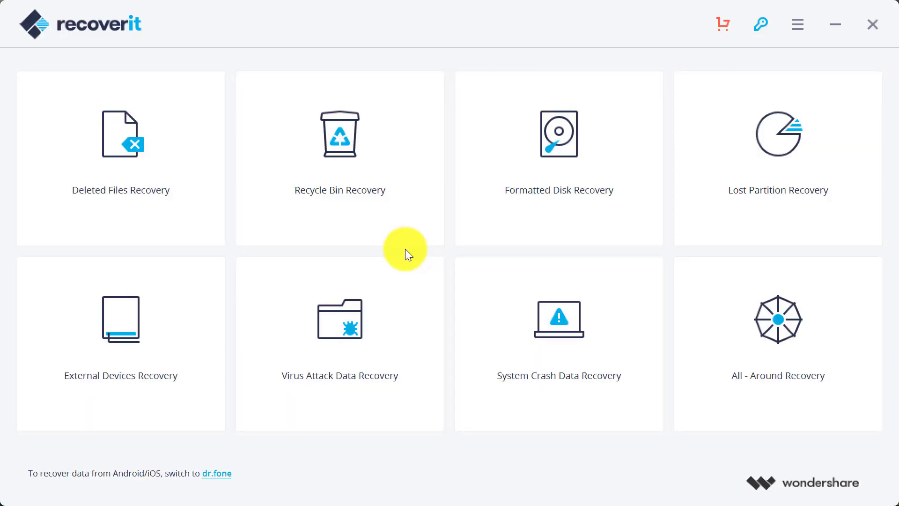
mouse_move(348, 262)
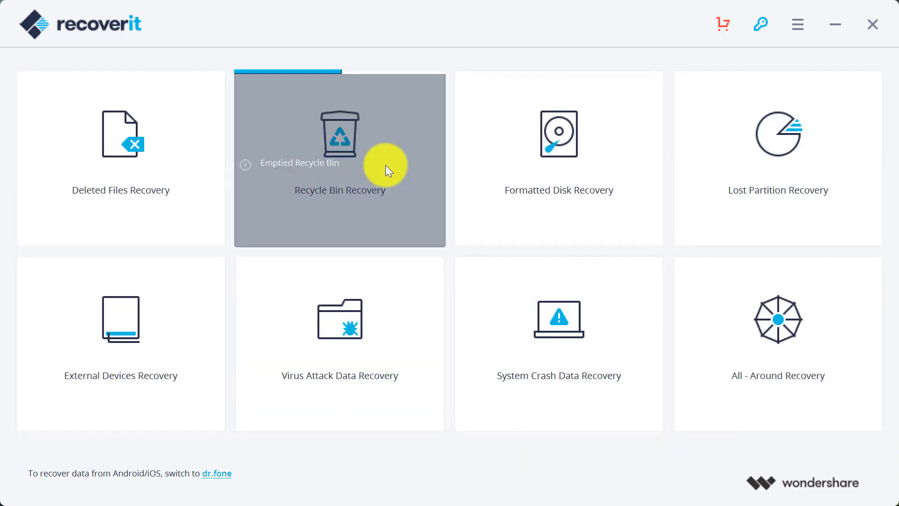
mouse_move(330, 157)
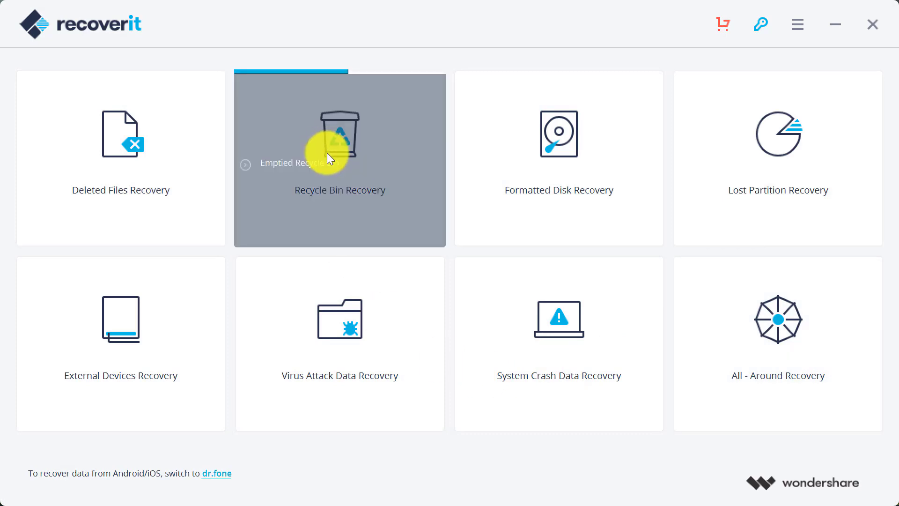
- Run a Recycle Bin Recovery scan and show the found files grouped by file type
left_click(339, 159)
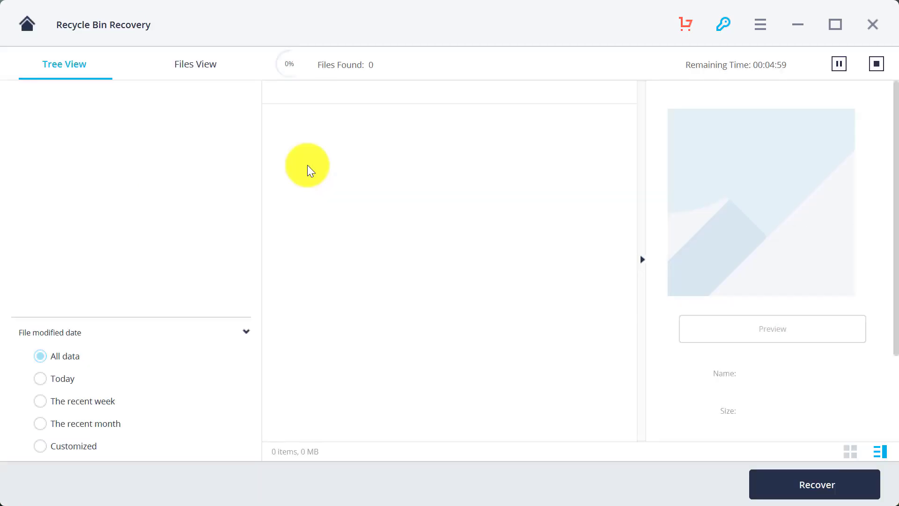
mouse_move(284, 87)
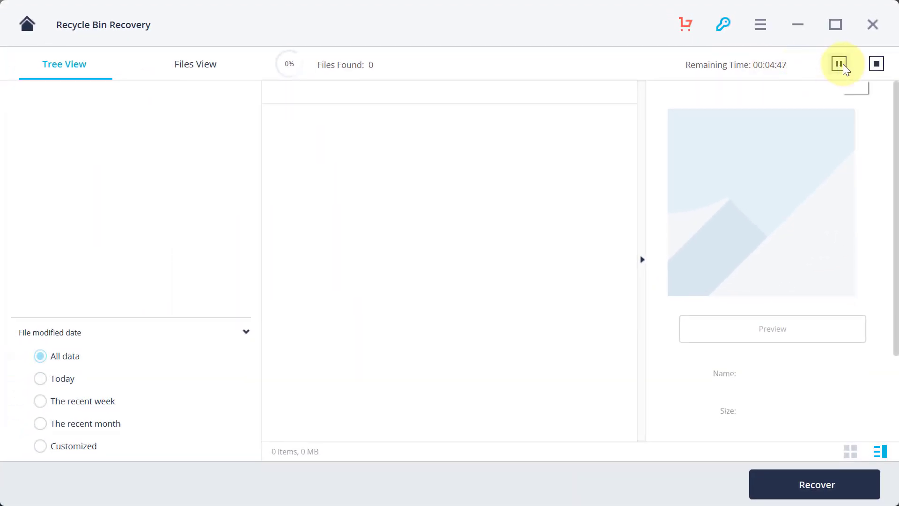
mouse_move(355, 200)
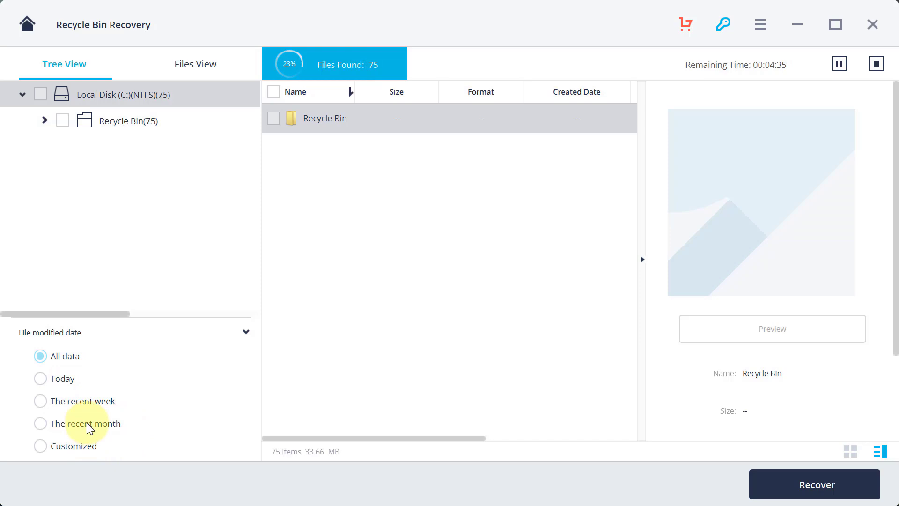
mouse_move(92, 422)
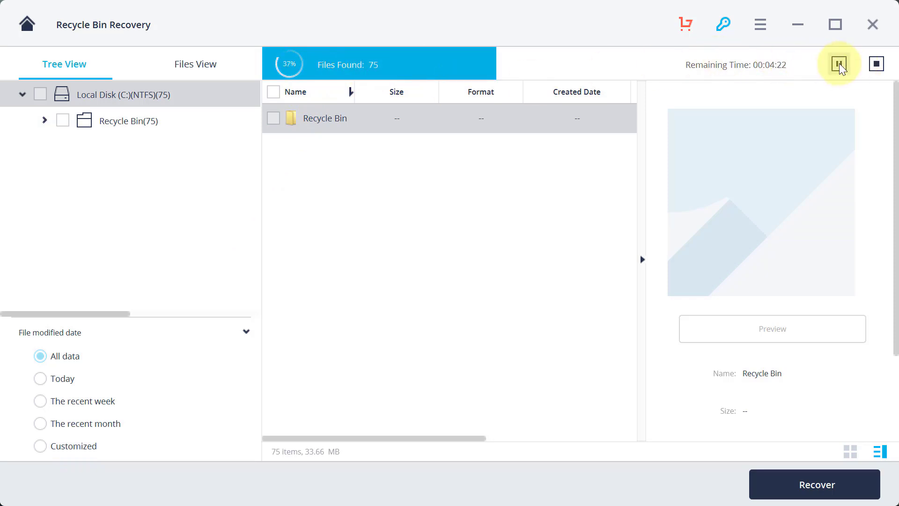
left_click(837, 65)
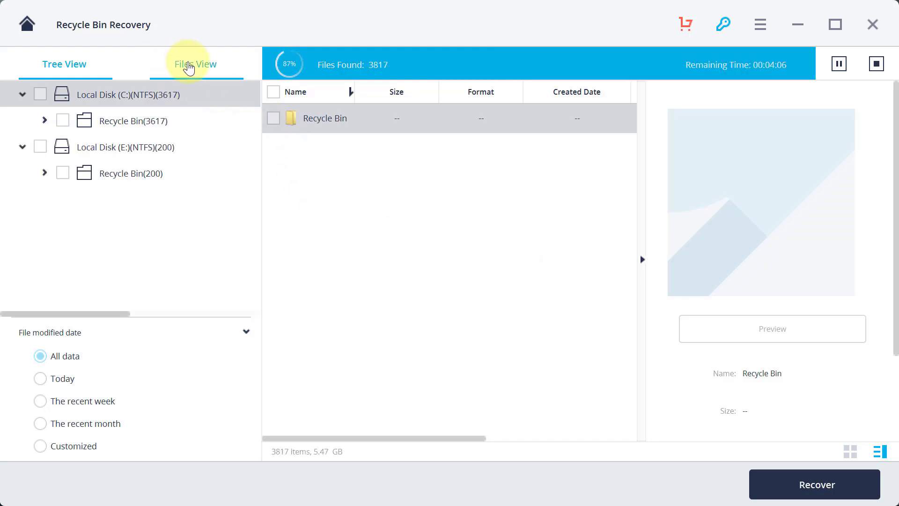
left_click(194, 63)
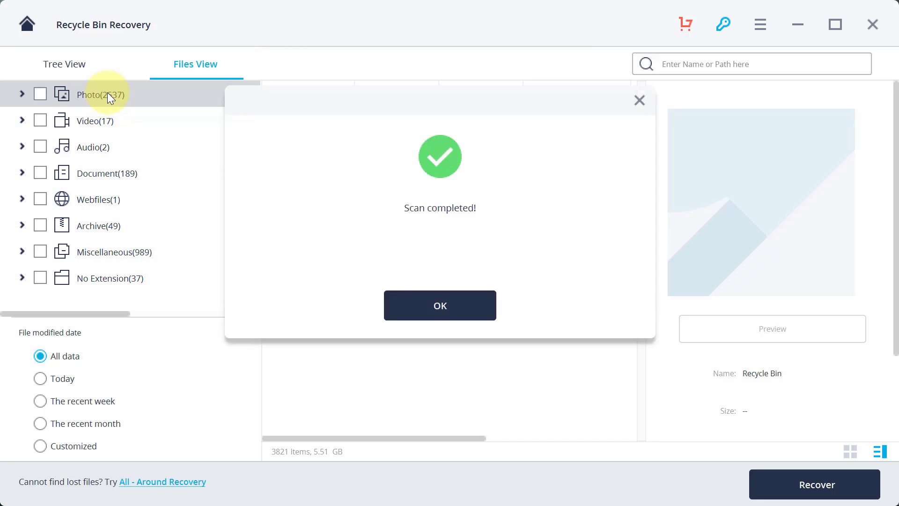
- Browse the found photos by format, then return to the Recoverit home screen
left_click(440, 305)
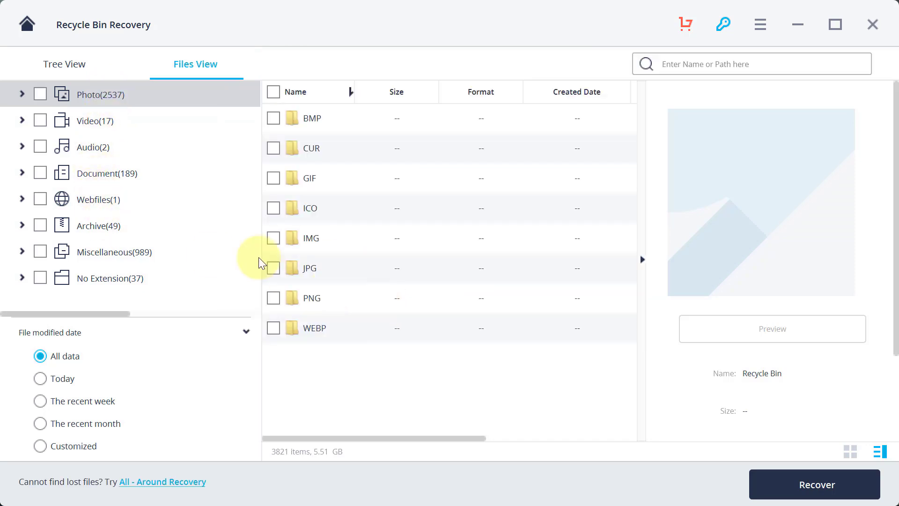
mouse_move(113, 127)
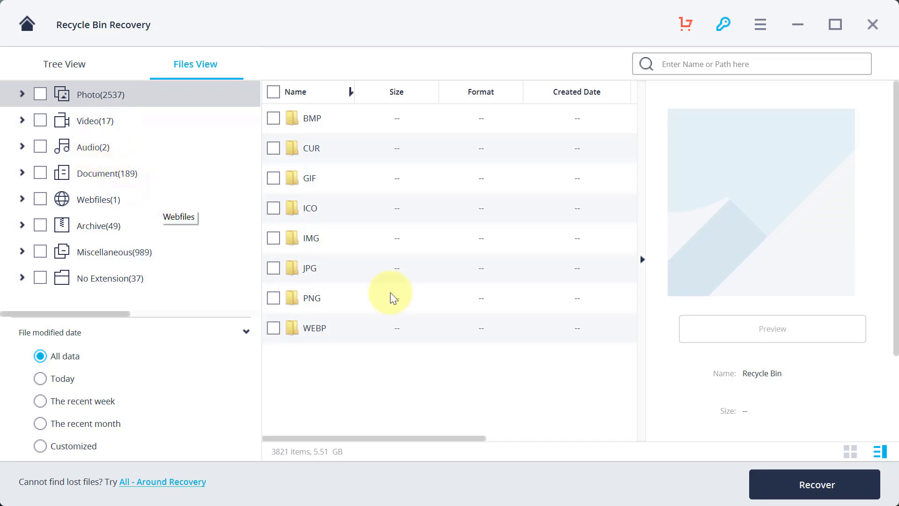
mouse_move(824, 492)
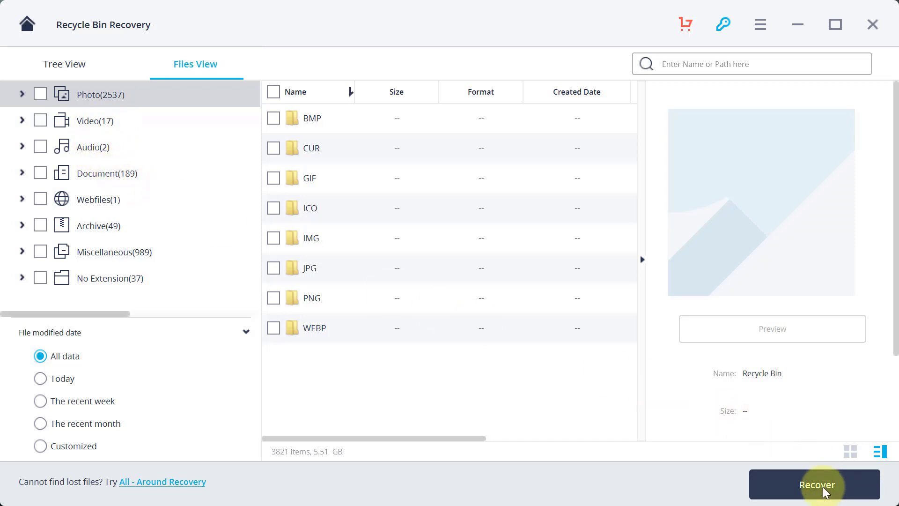
left_click(814, 484)
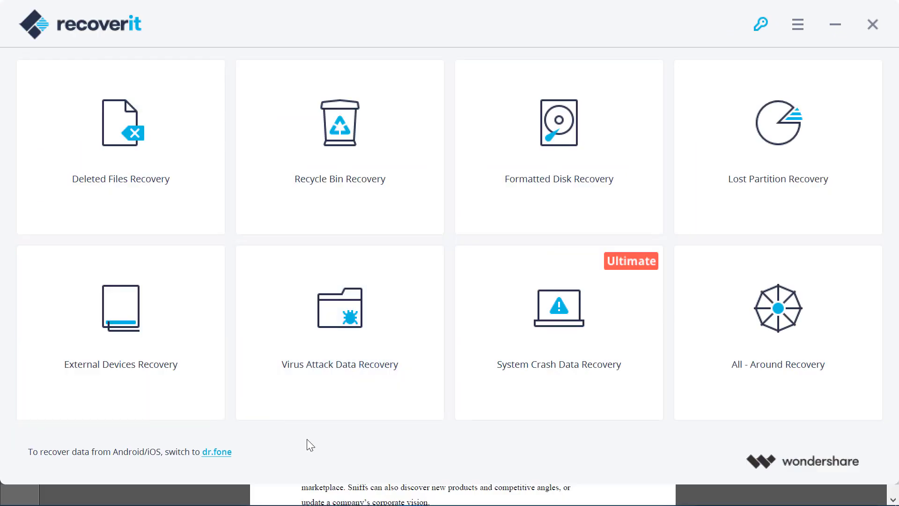
mouse_move(159, 219)
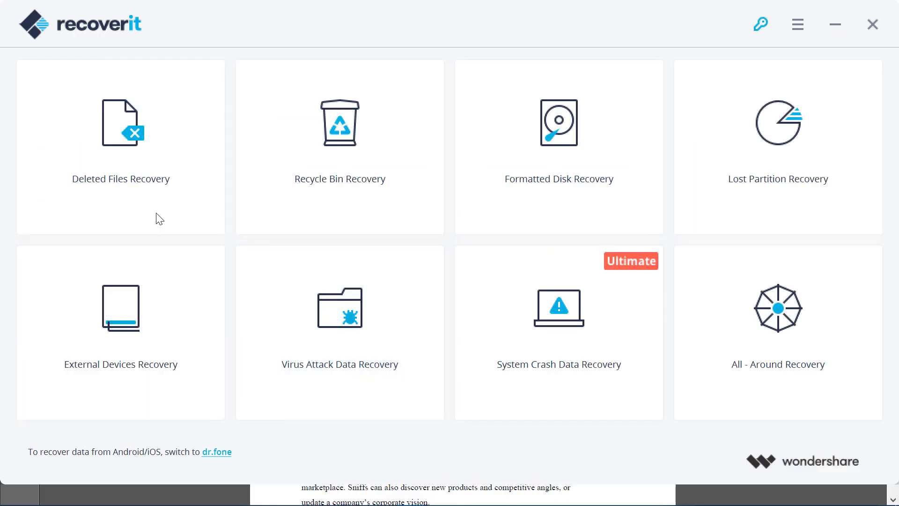
- Start a Deleted Files Recovery scan of Local Disk (E:)
left_click(120, 137)
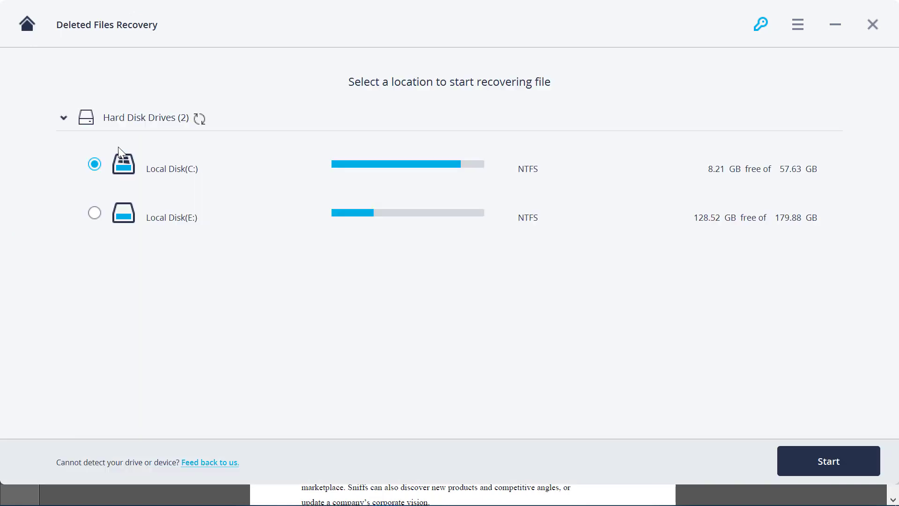
left_click(94, 213)
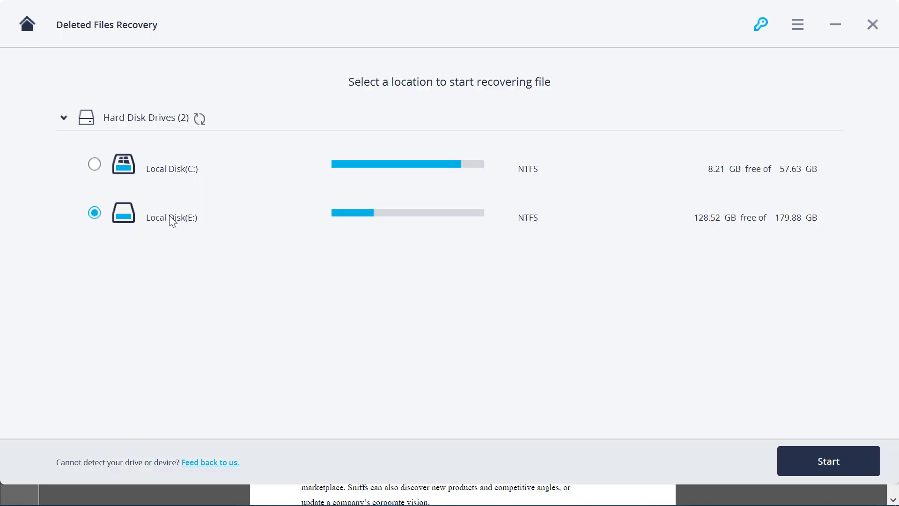
mouse_move(173, 216)
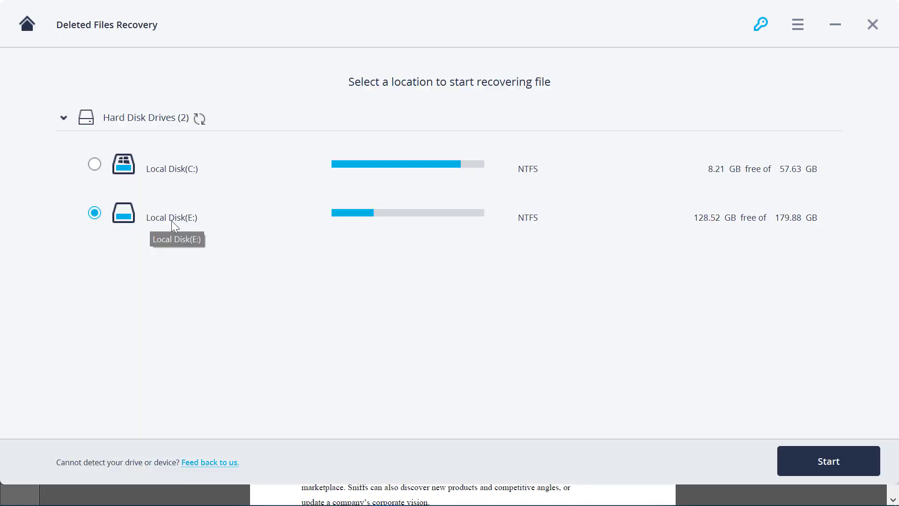
left_click(826, 460)
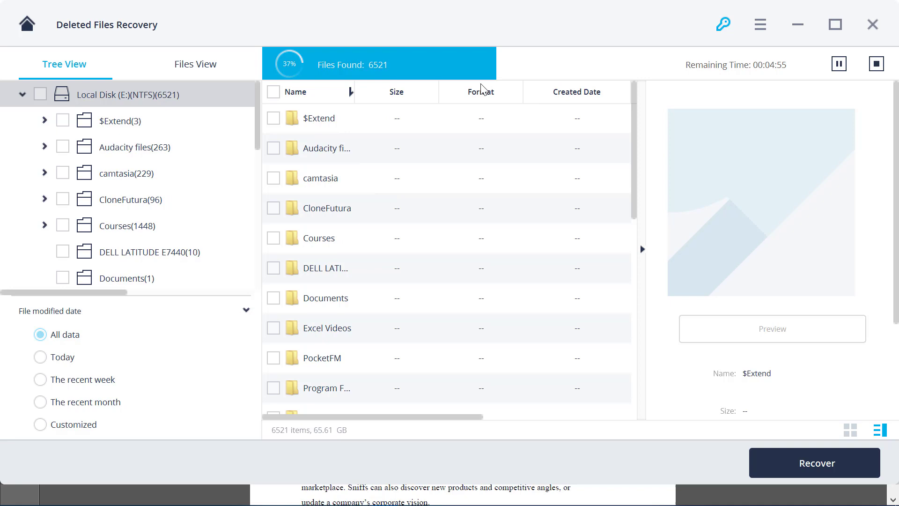
mouse_move(131, 288)
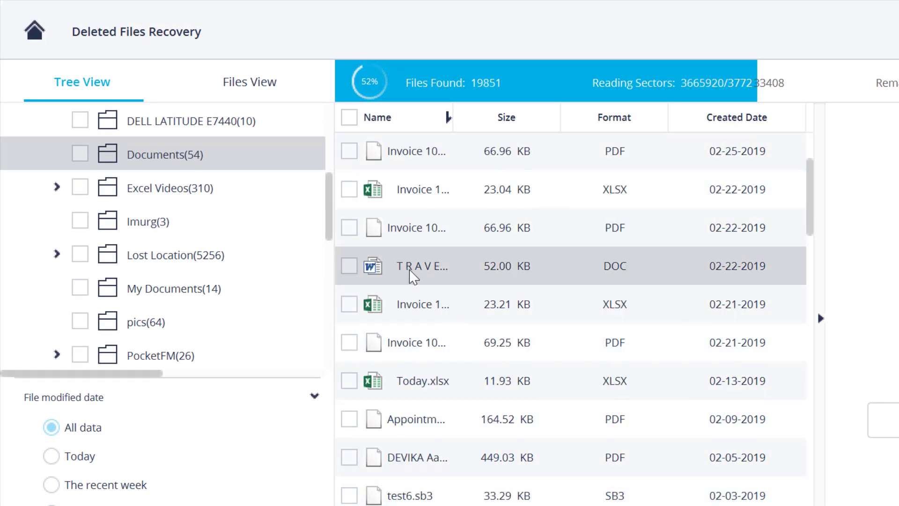
mouse_move(422, 265)
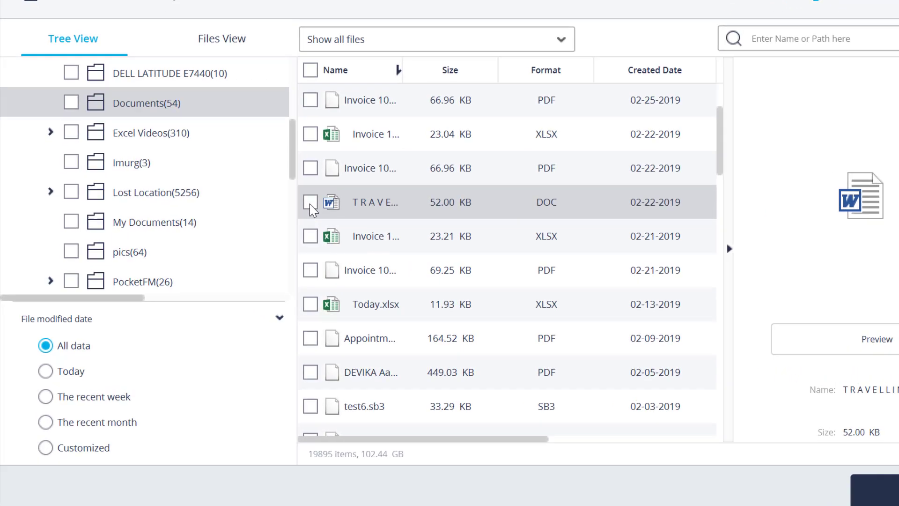
- Tick the TRAVELLING EXPENSES .doc file in Documents for recovery
left_click(310, 202)
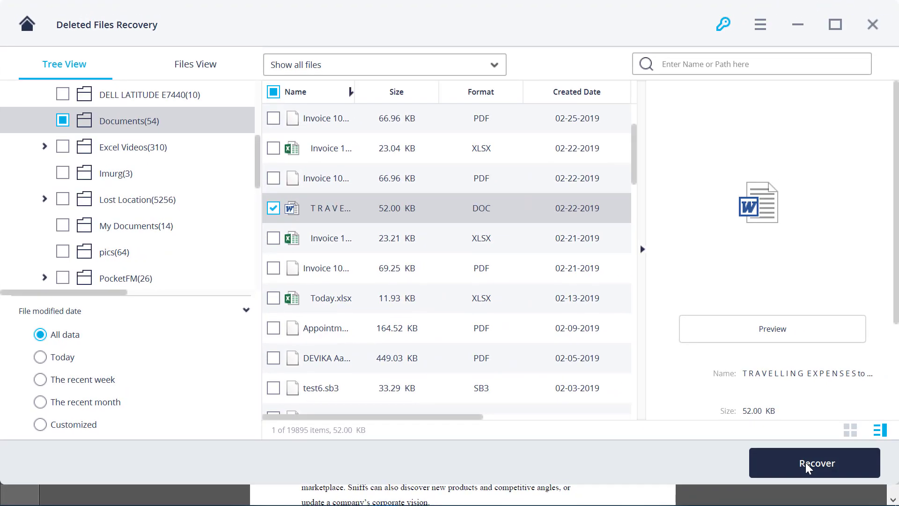
- Recover the ticked document into C:\Users\Public\Downloads
left_click(813, 462)
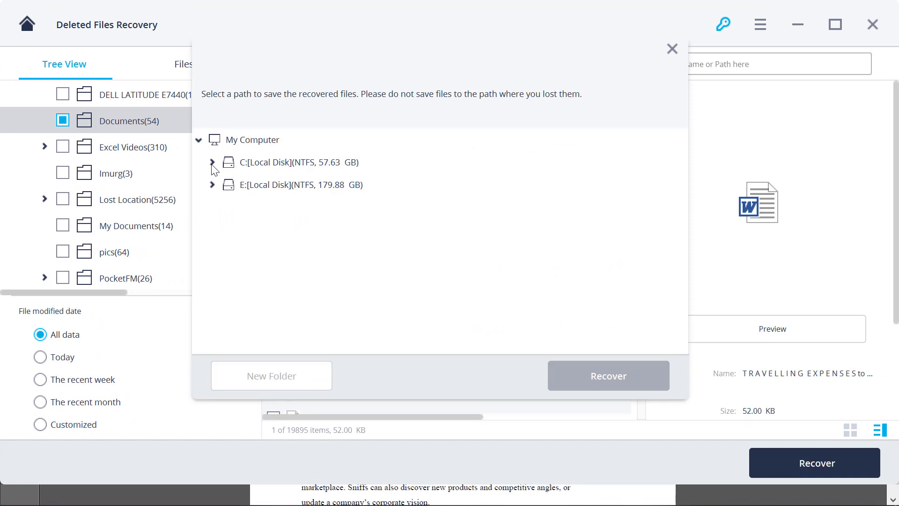
left_click(212, 162)
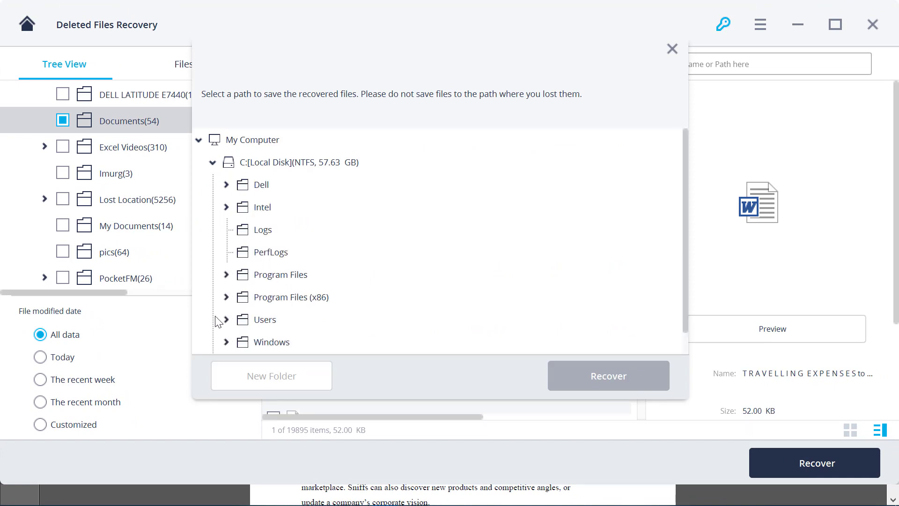
left_click(227, 319)
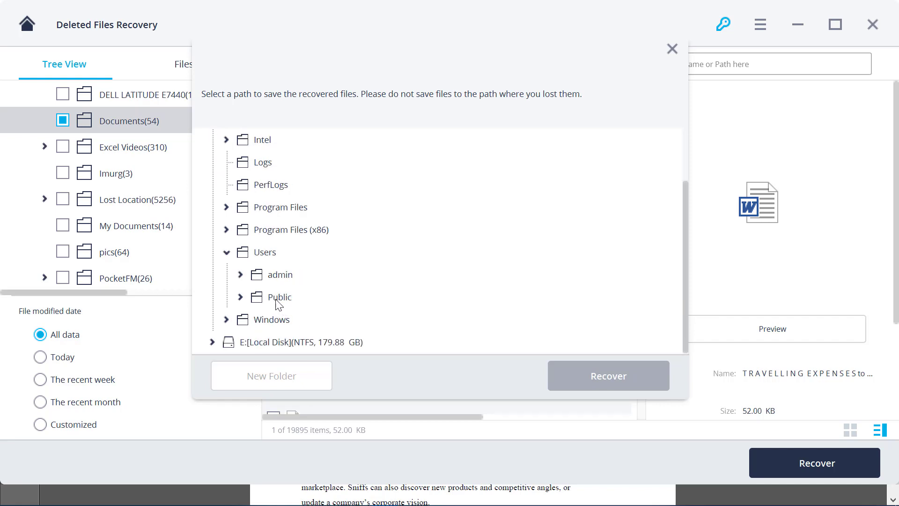
left_click(280, 297)
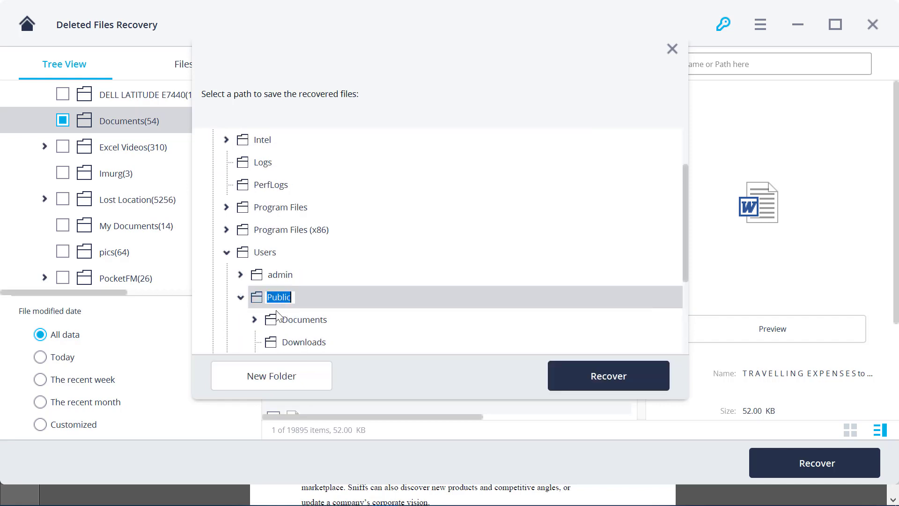
left_click(306, 319)
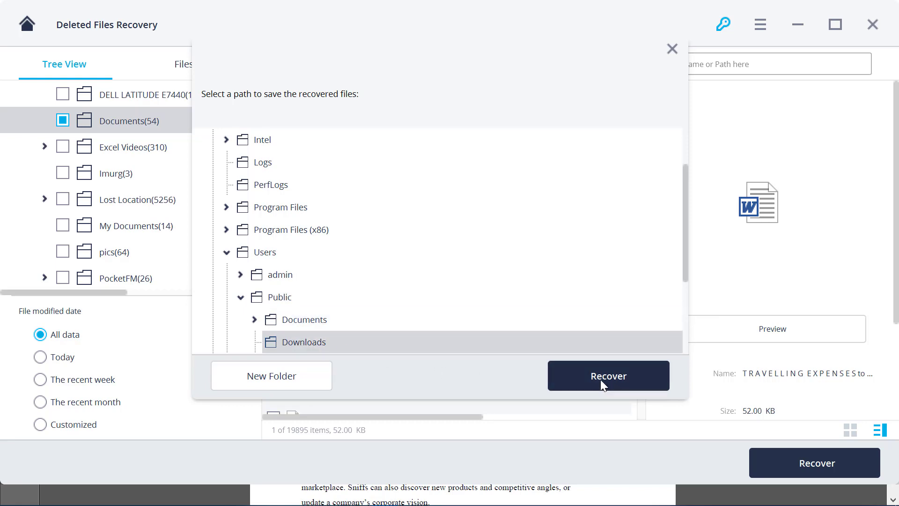
left_click(606, 375)
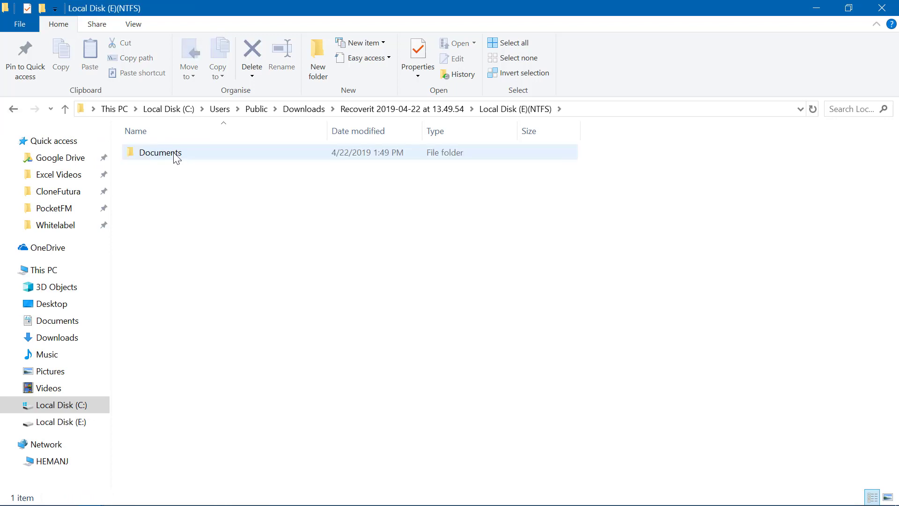
- Open the recovered Documents folder inside the dated Recoverit output folder
double_click(160, 153)
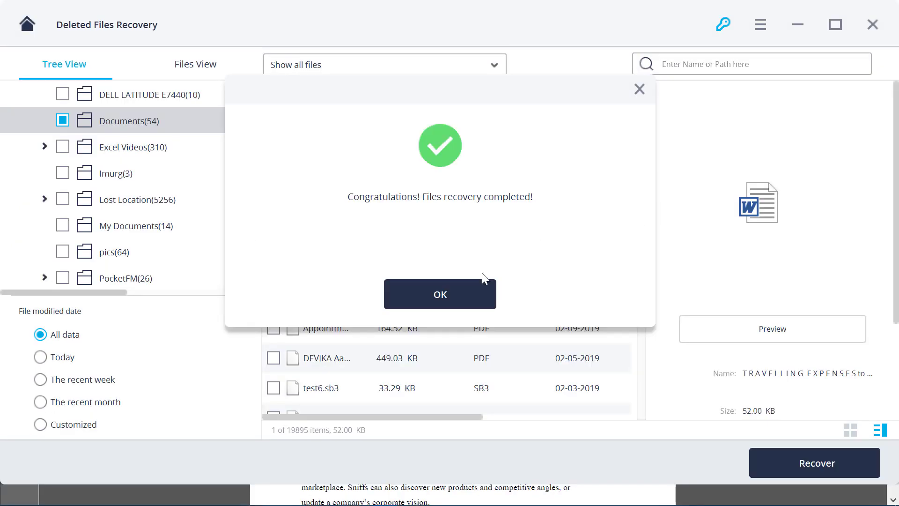
mouse_move(528, 256)
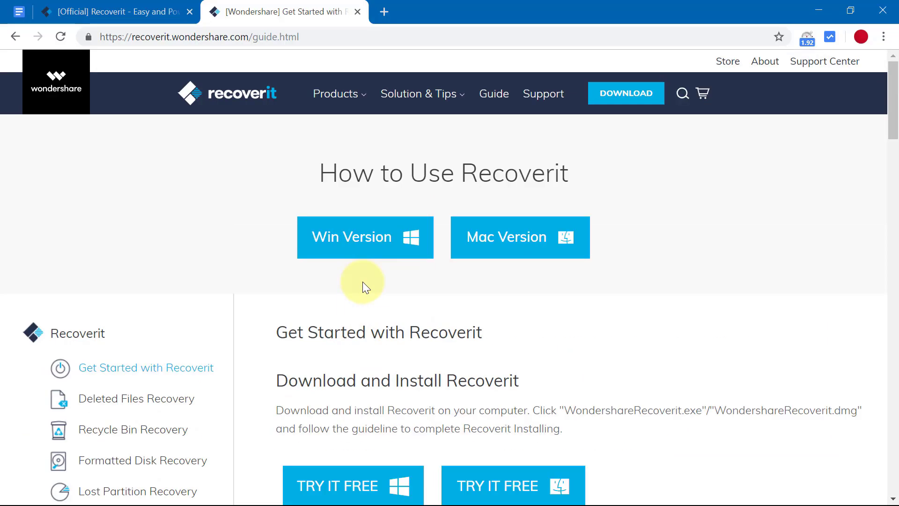
mouse_move(303, 319)
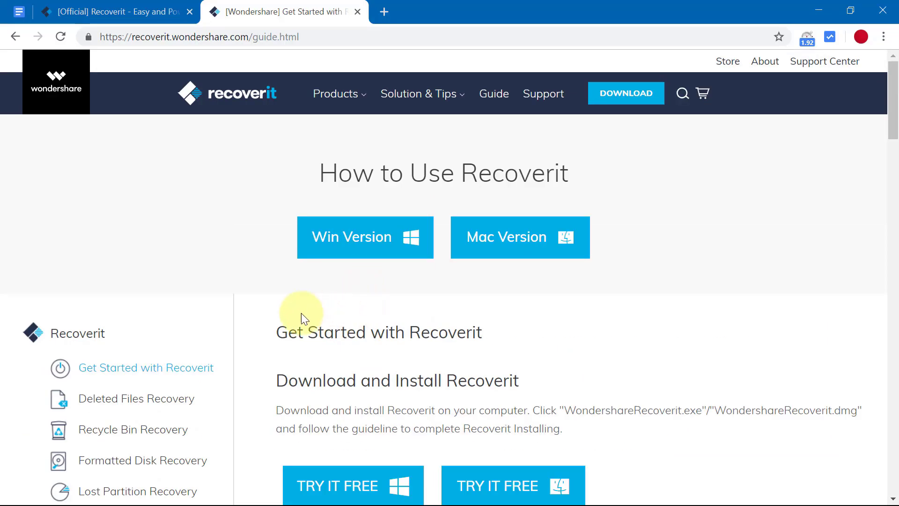